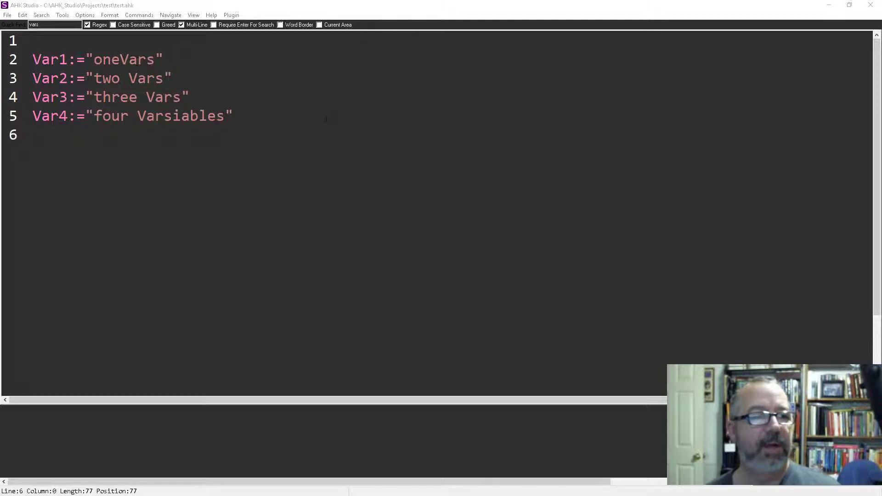
# - Use Quick Find 'vars' with Regex and Multi-Line to mark all four Vars matches
pyautogui.click(53, 23)
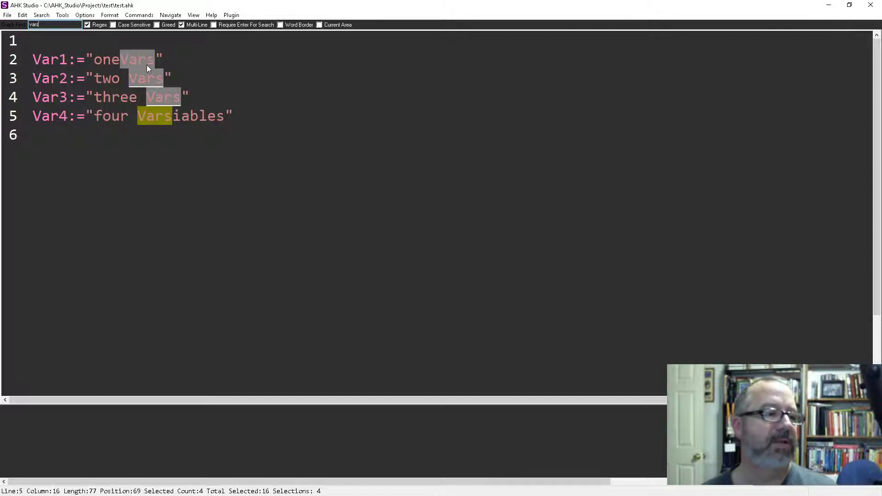
pyautogui.moveTo(163, 122)
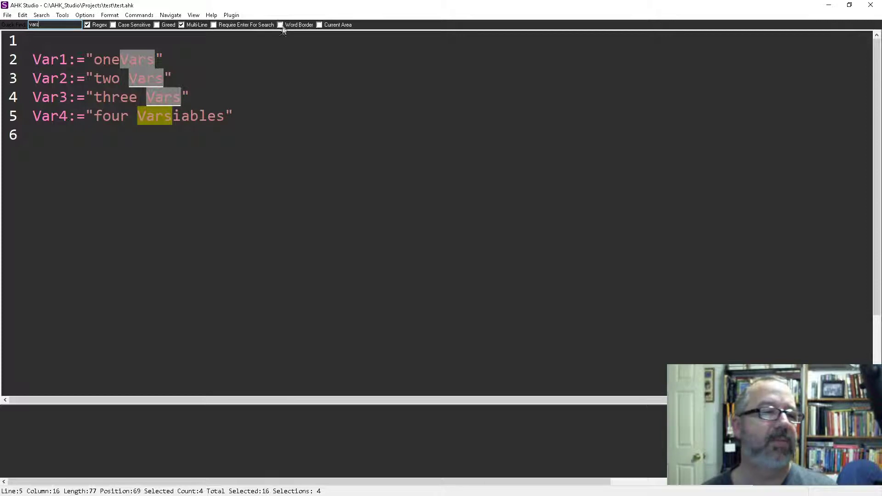
# - Leave Quick Find so the four matches become four carets after each Vars
pyautogui.click(280, 24)
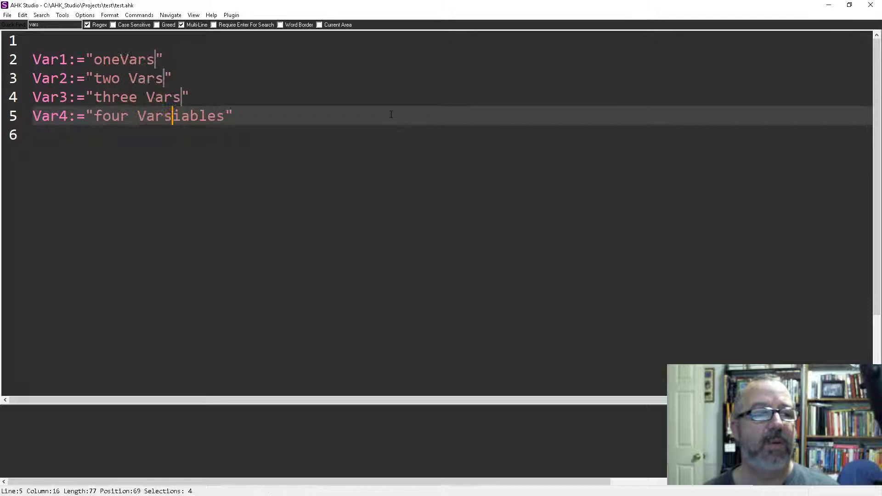
# - Insert 'this' after Vars on all four lines at once, then remove it again
pyautogui.write('this')
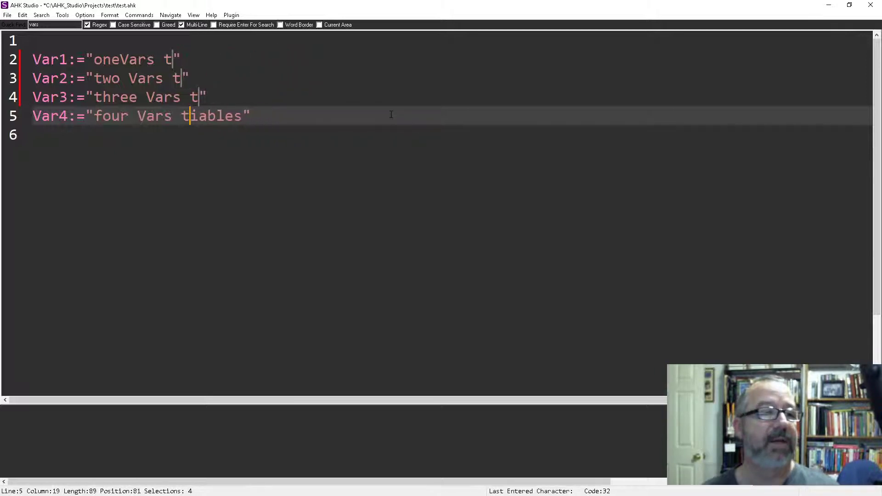
pyautogui.press('BackSpace')
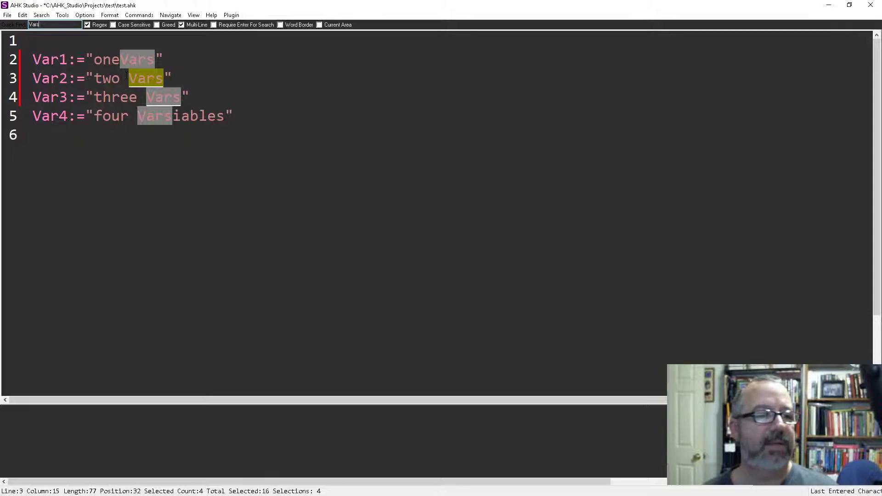
pyautogui.moveTo(148, 125)
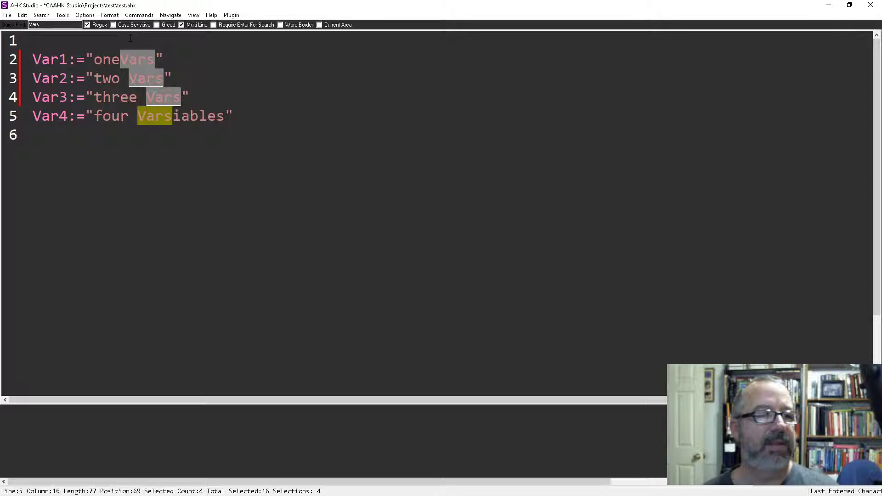
pyautogui.moveTo(140, 63)
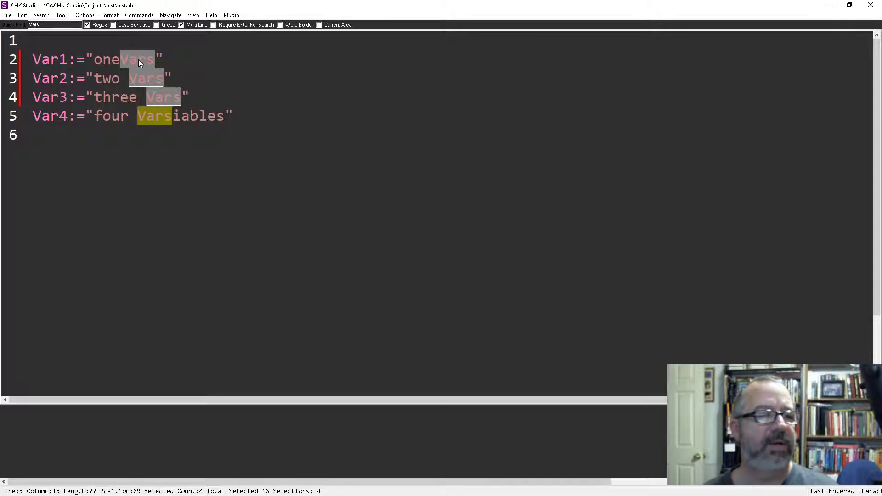
pyautogui.moveTo(160, 122)
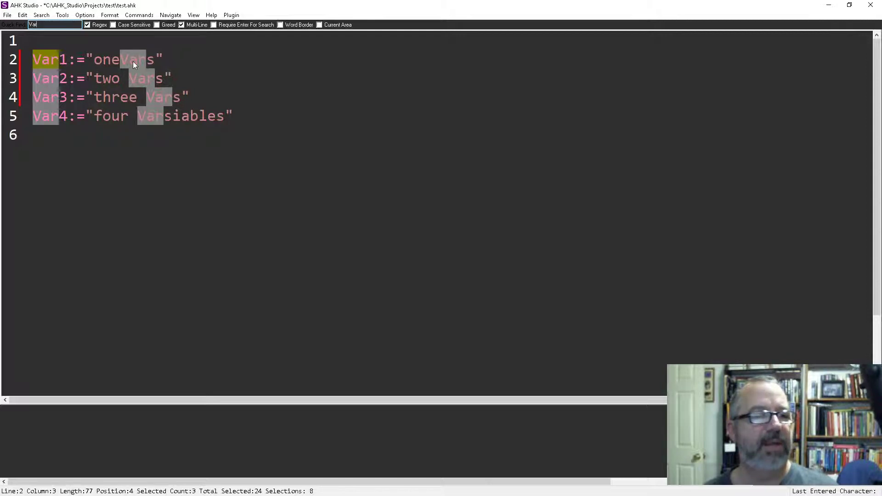
pyautogui.moveTo(157, 95)
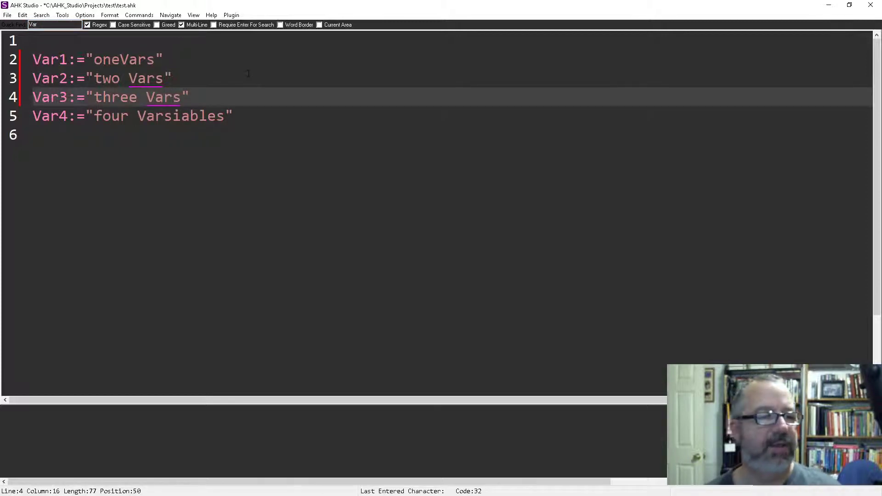
pyautogui.press('Backspace')
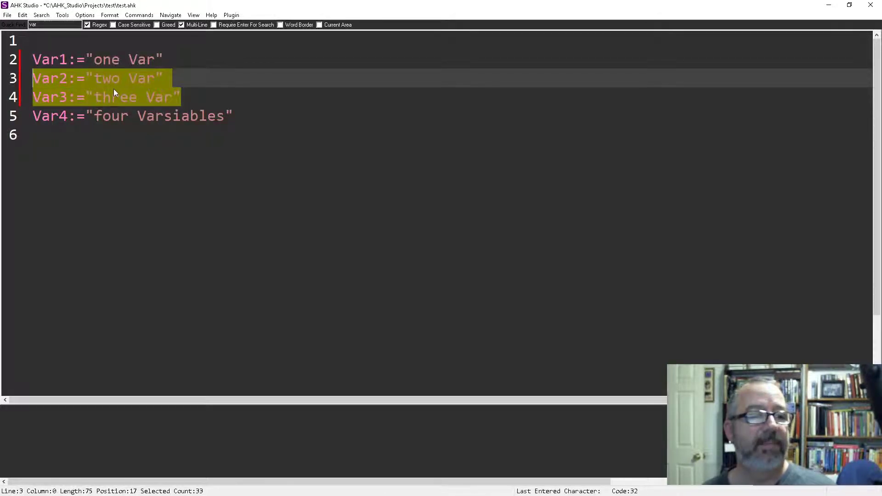
pyautogui.moveTo(141, 91)
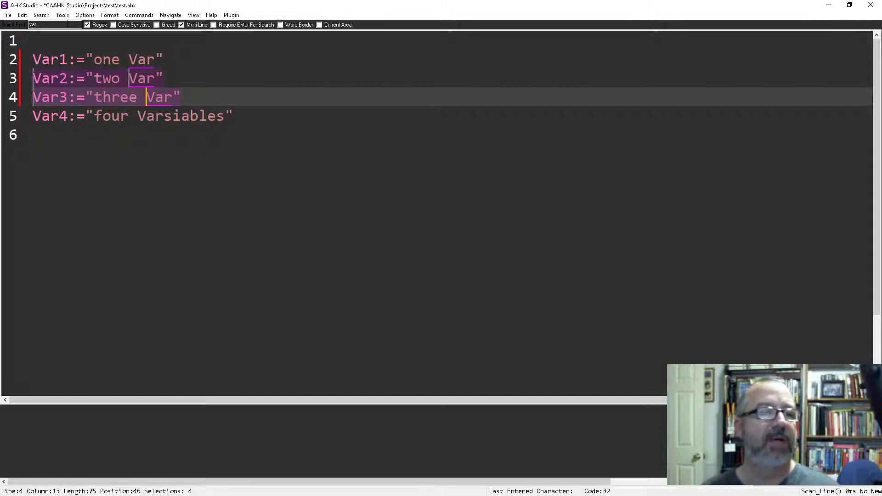
pyautogui.write('h')
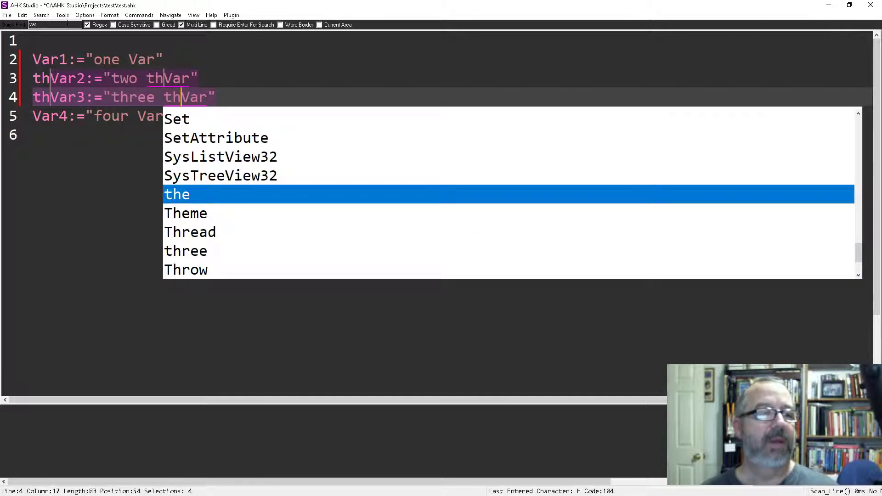
pyautogui.write('i')
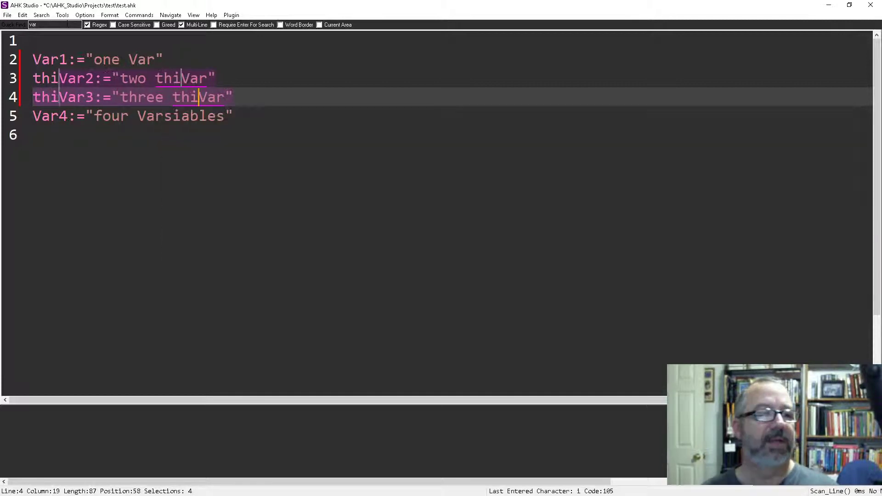
pyautogui.write('this is really war')
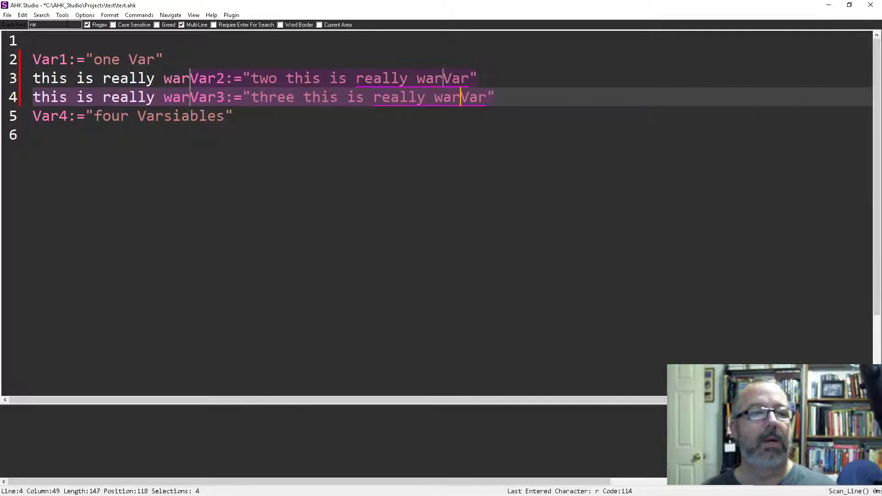
pyautogui.write('eird')
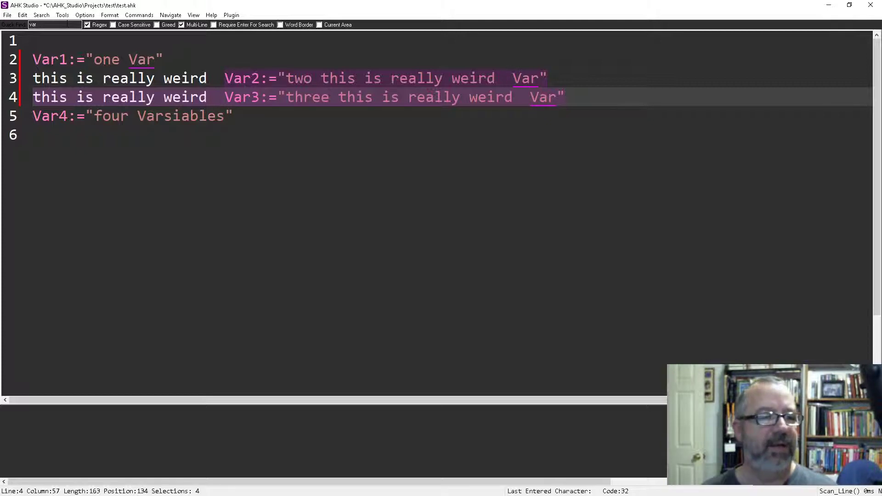
pyautogui.press('Backspace')
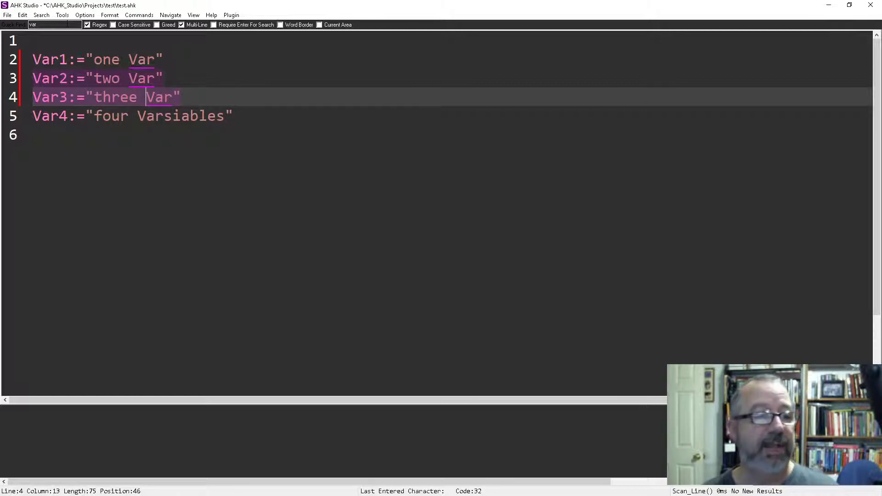
# - Place carets after := on the four Var lines and insert 'to start multiline typing'
pyautogui.click(98, 96)
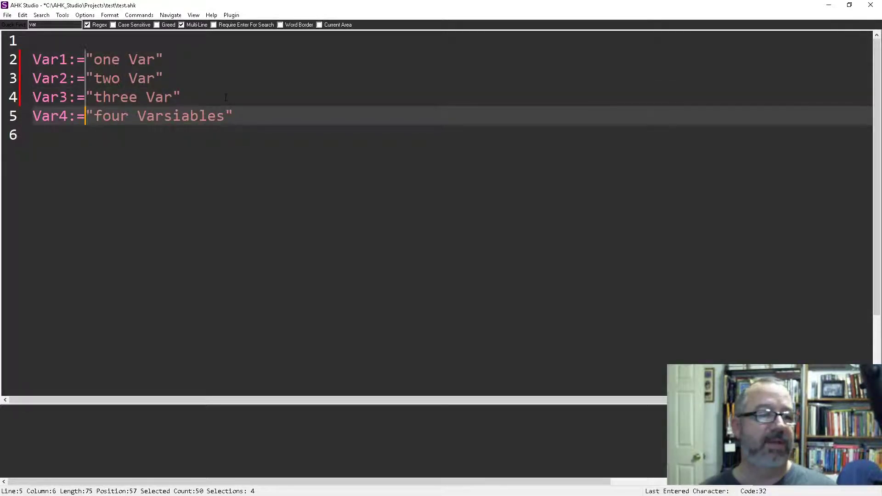
pyautogui.write('to start multiline type')
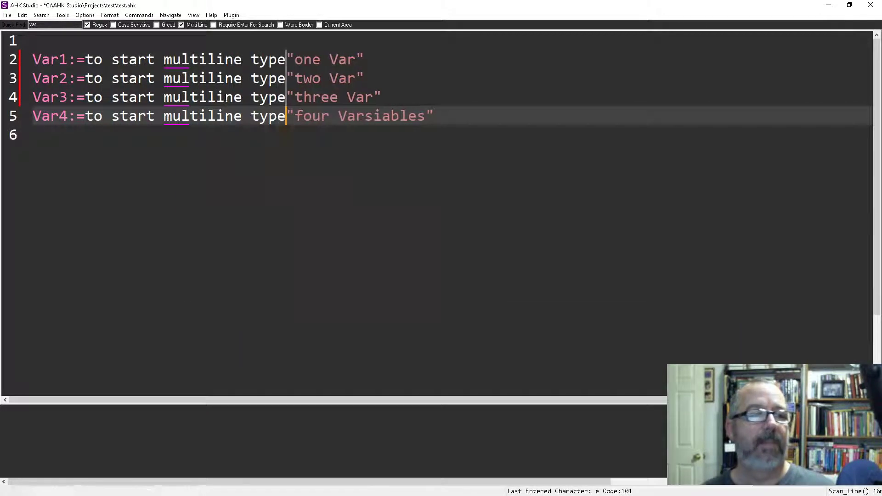
pyautogui.write('ing')
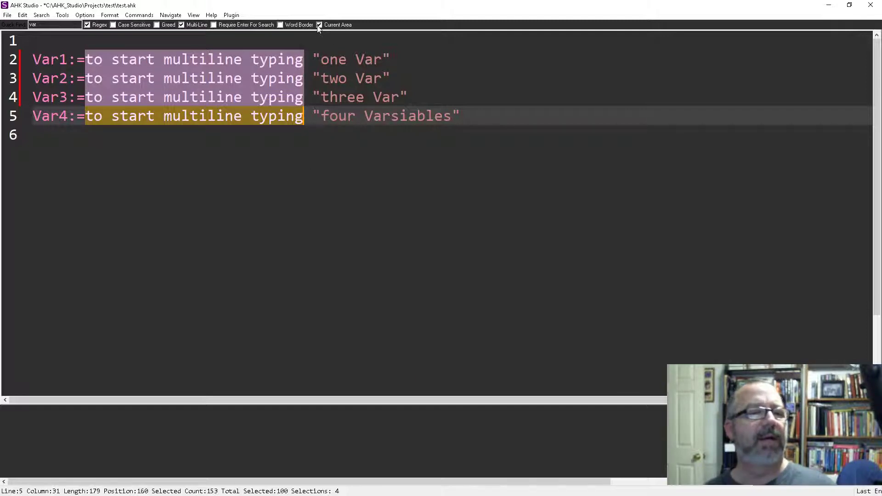
pyautogui.click(318, 23)
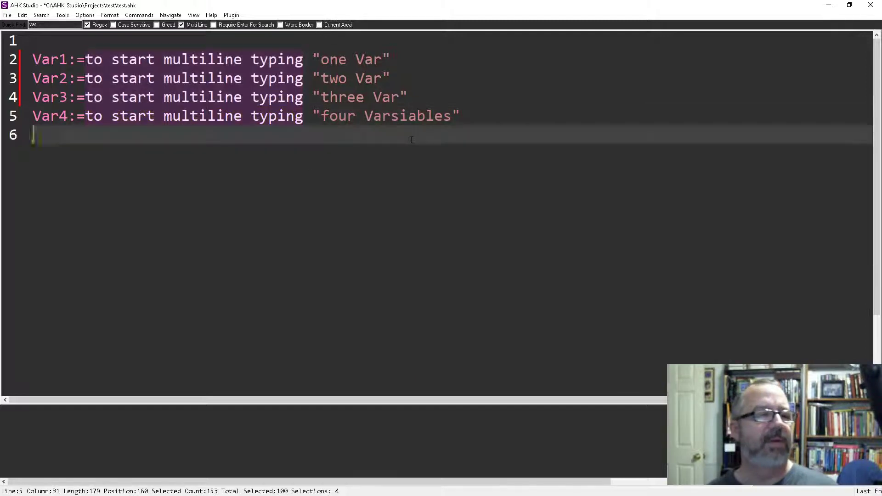
pyautogui.click(320, 24)
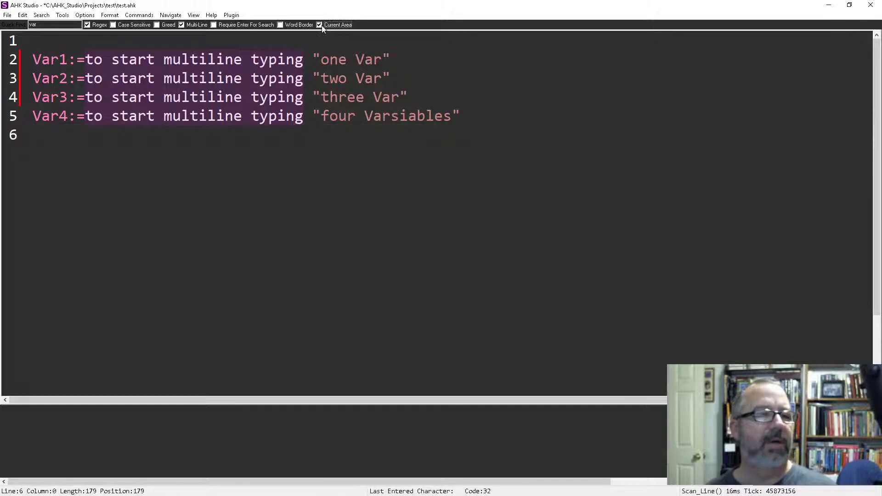
pyautogui.click(319, 24)
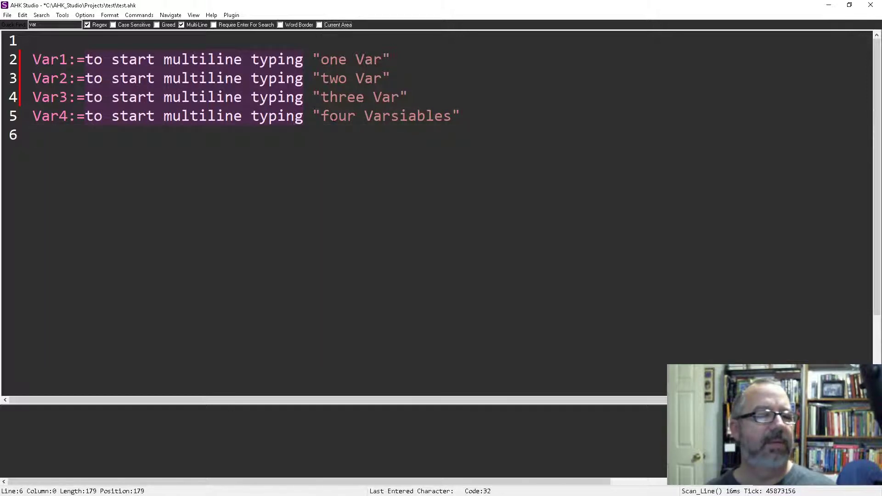